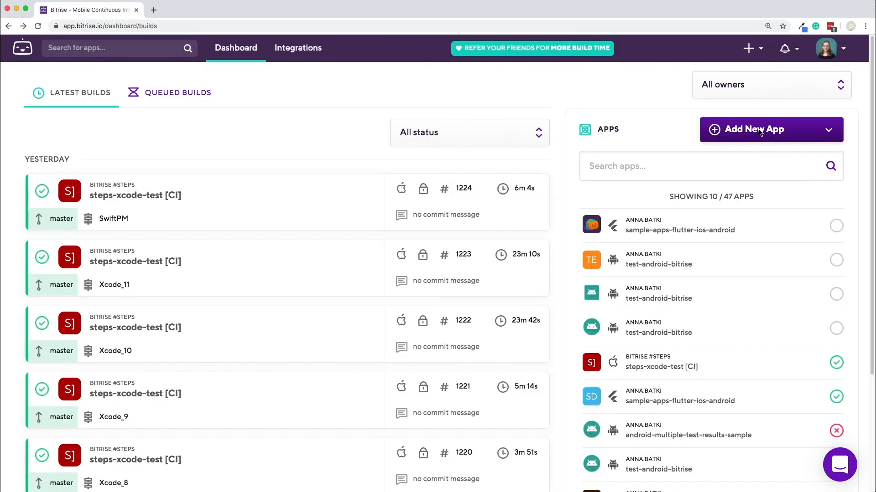
Step: Show the dashboard's Add New App choices (web UI or CLI)
left_click(770, 128)
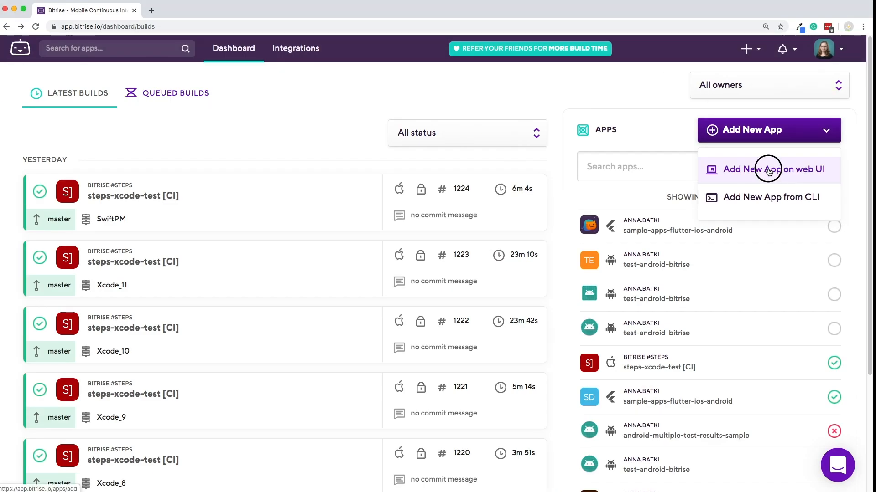
Step: Begin a web-UI app owned by the personal account, set Private, and continue to repository selection
left_click(768, 169)
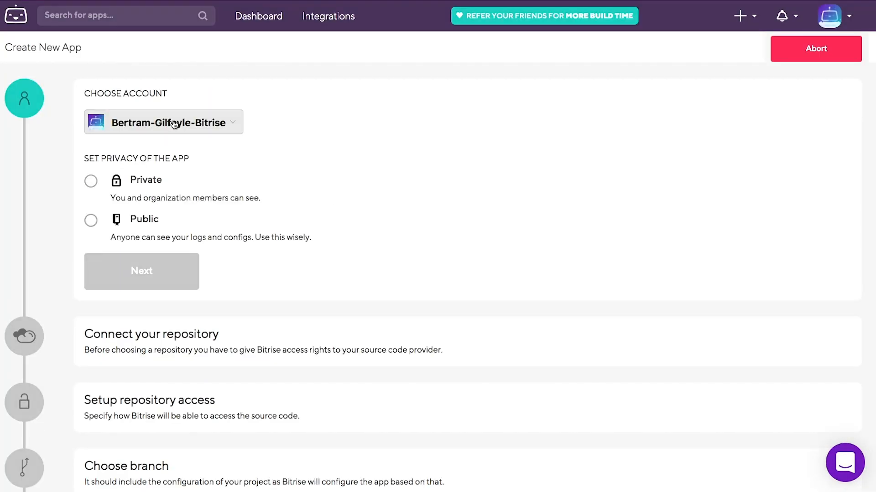
left_click(163, 121)
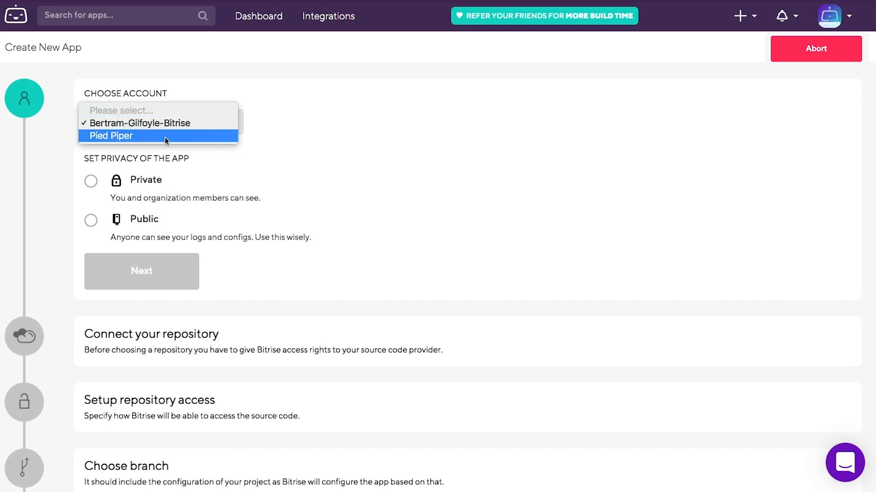
left_click(136, 123)
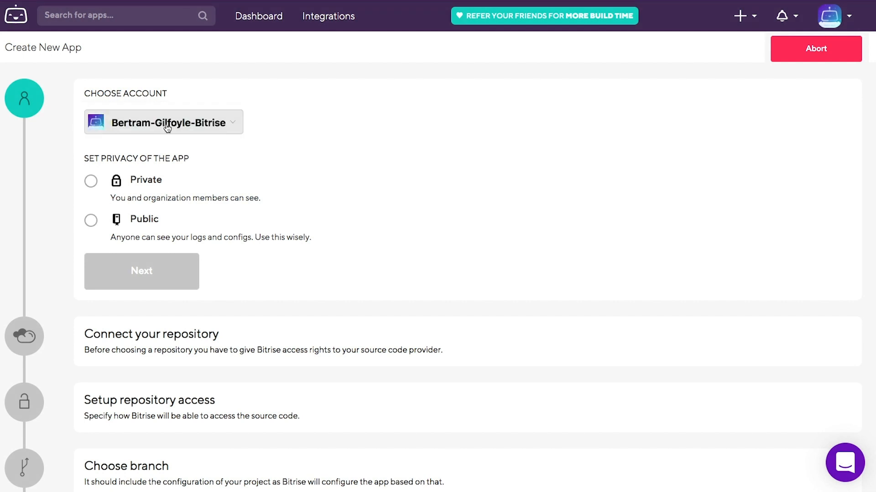
left_click(91, 181)
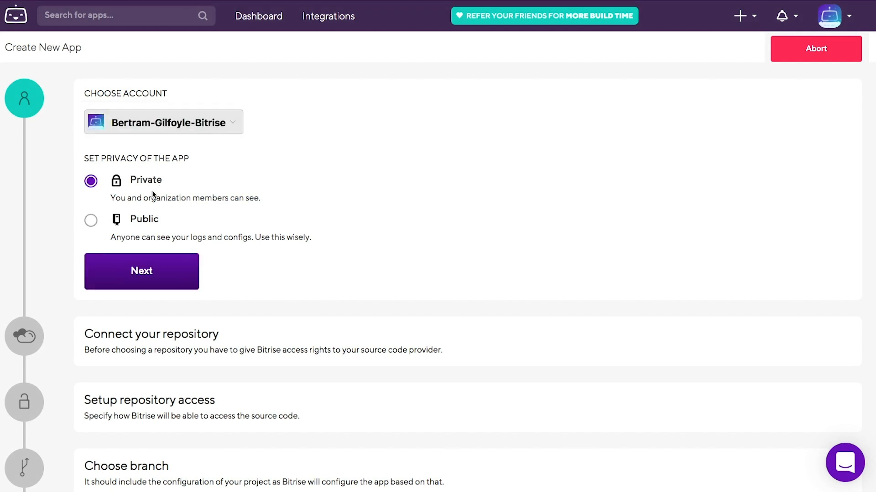
left_click(91, 220)
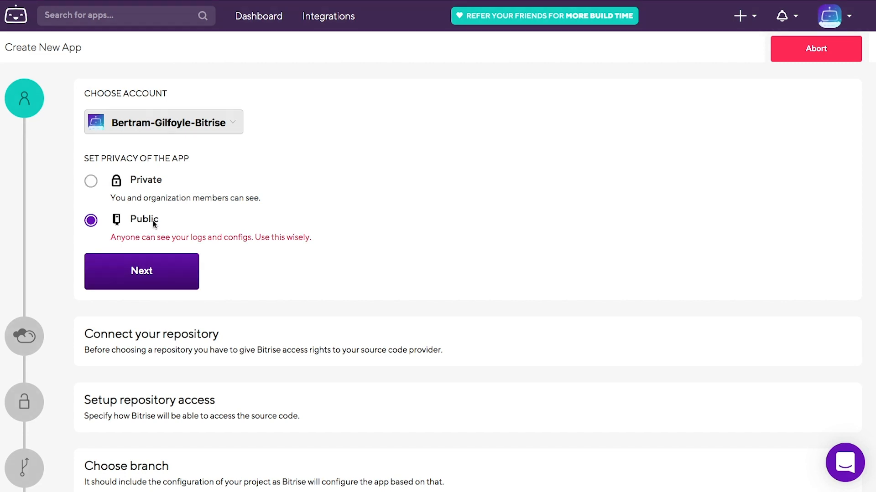
left_click(90, 181)
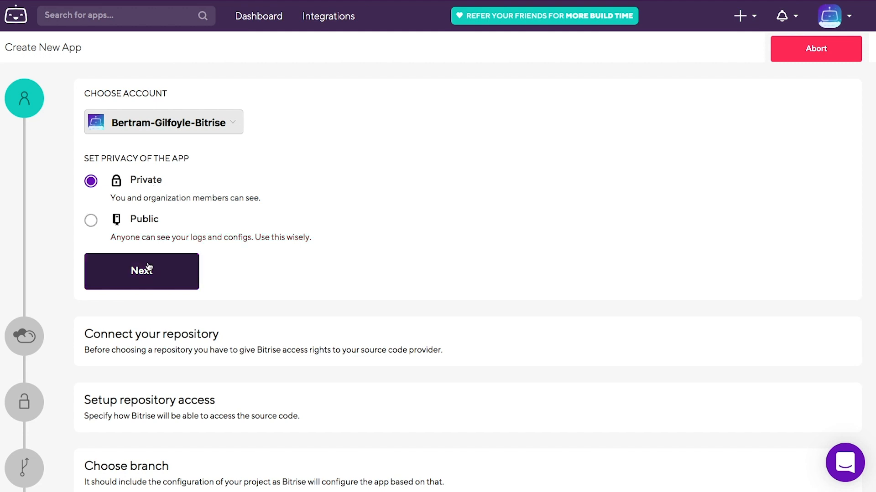
left_click(141, 272)
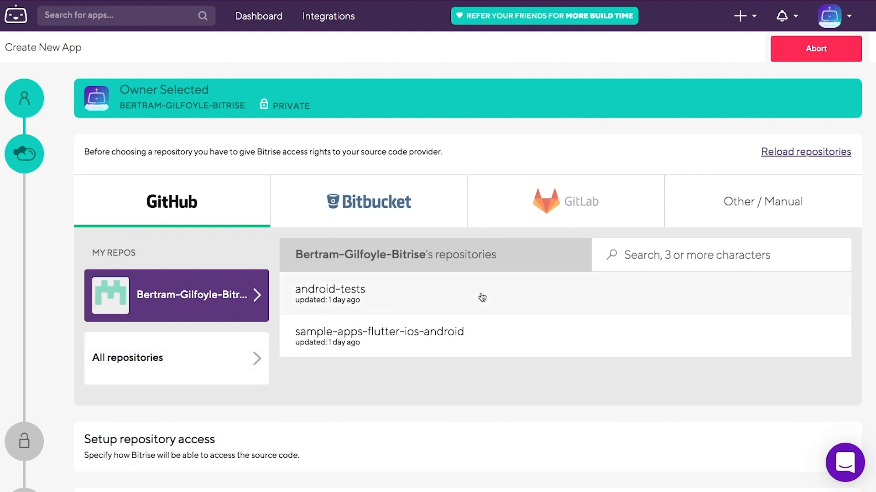
Step: Connect the android-tests GitHub repository to the new app
left_click(329, 295)
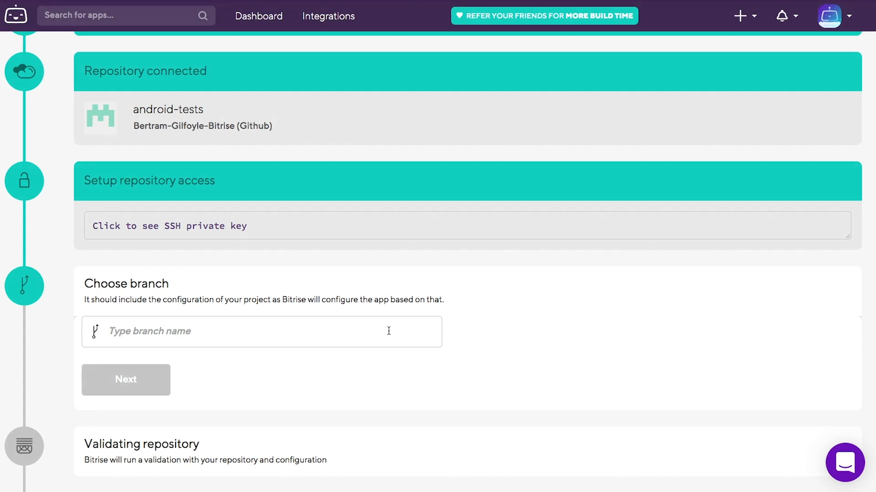
Step: Set master as the branch to scan and let Bitrise validate the repository
type("master")
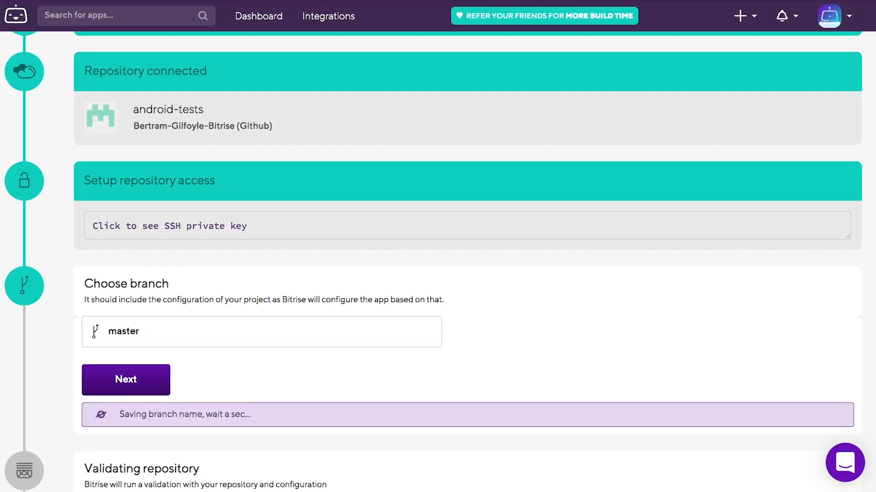
left_click(126, 380)
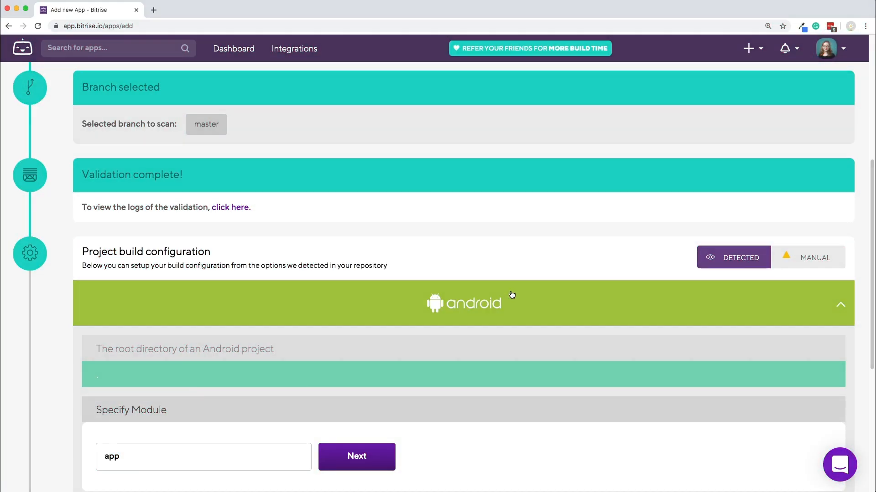
Step: Accept module app, set variant debug, and confirm the Android build configuration
scroll("down", 3)
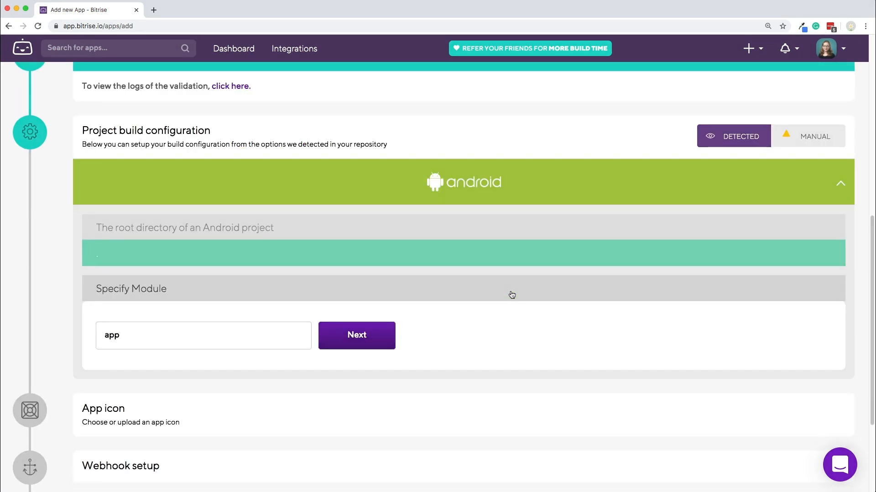
left_click(357, 335)
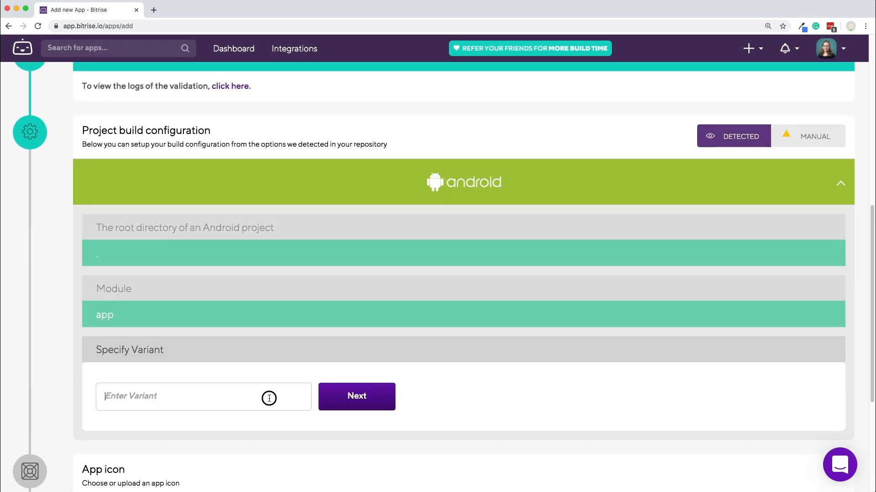
type("debug")
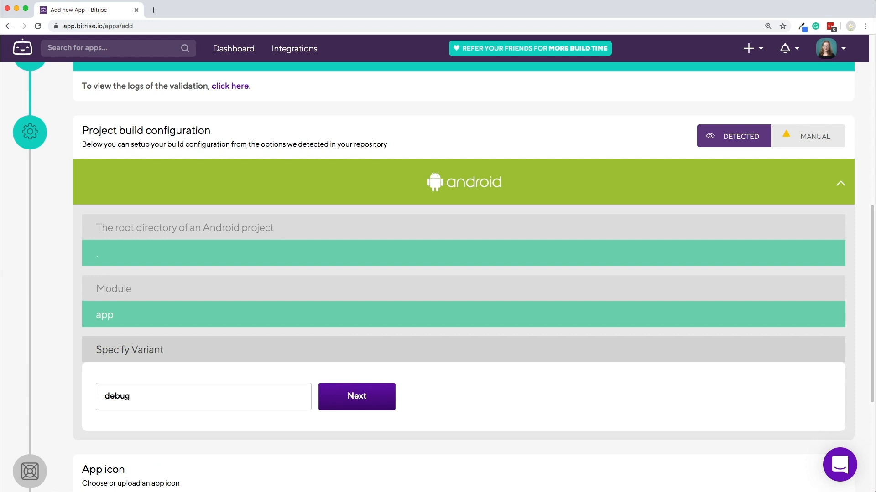
left_click(357, 396)
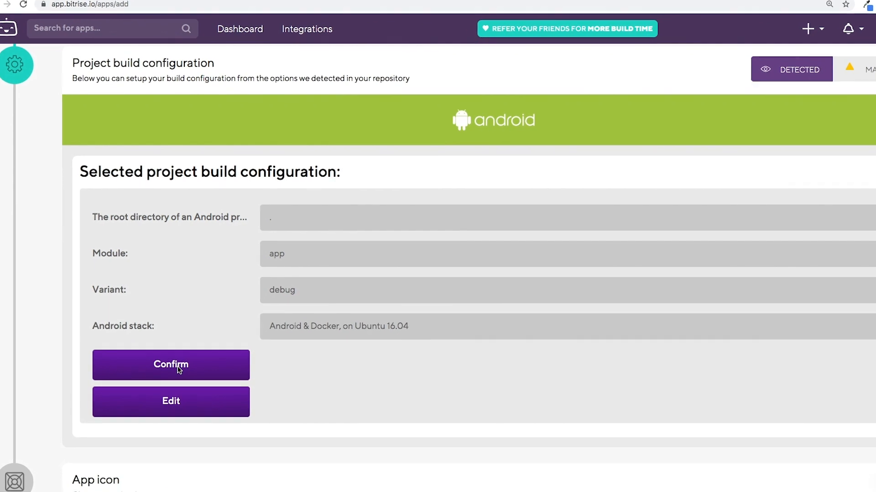
scroll("down", 3)
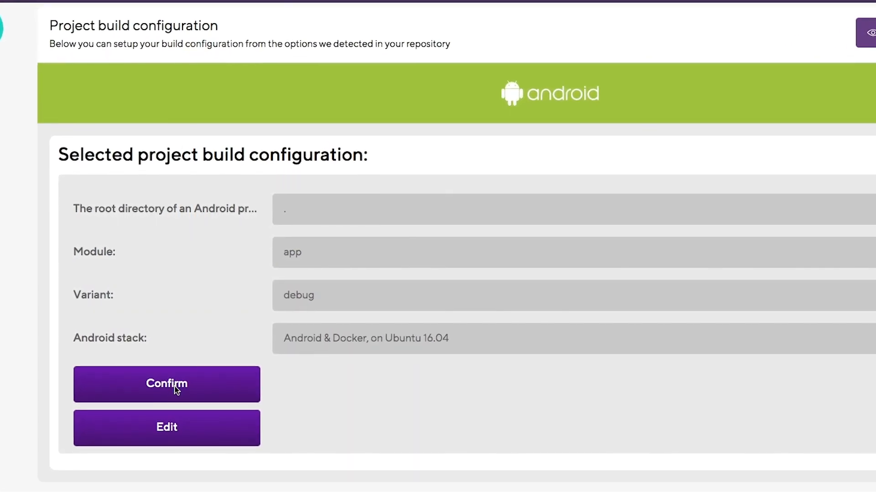
left_click(166, 384)
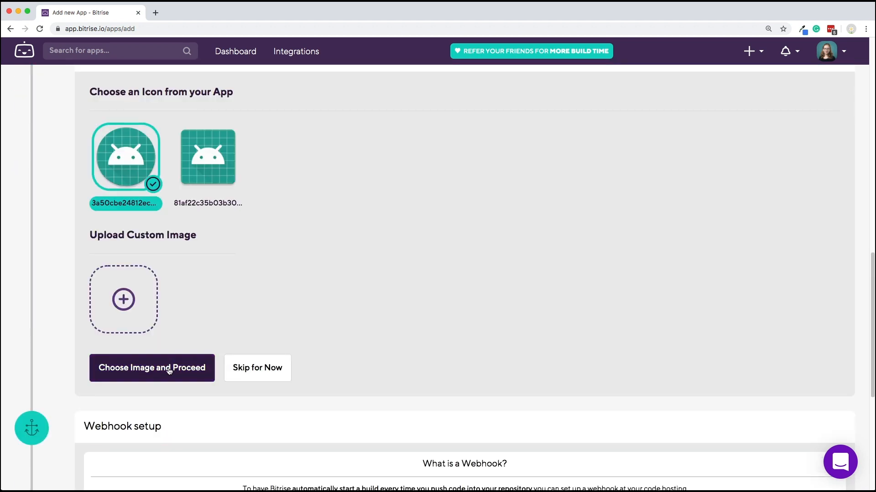
Step: Keep the detected Android icon and proceed to webhook setup
left_click(153, 367)
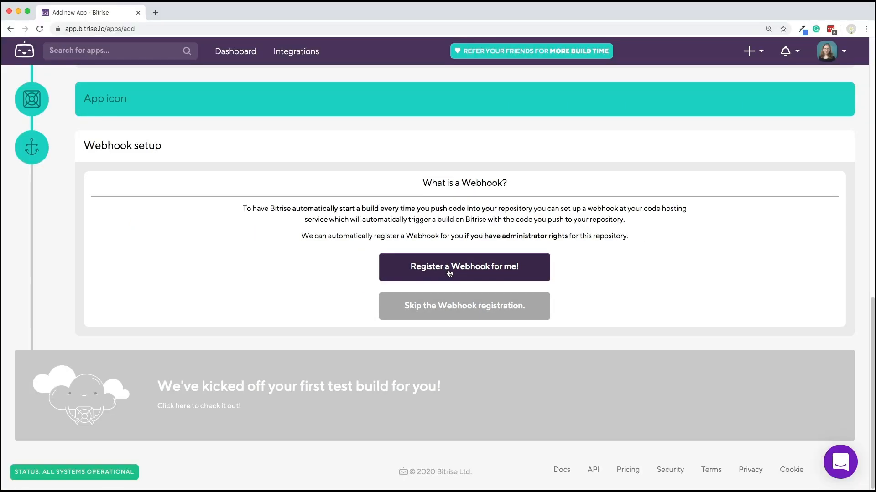
Step: Register the repository webhook and go to the first test build's page
left_click(463, 268)
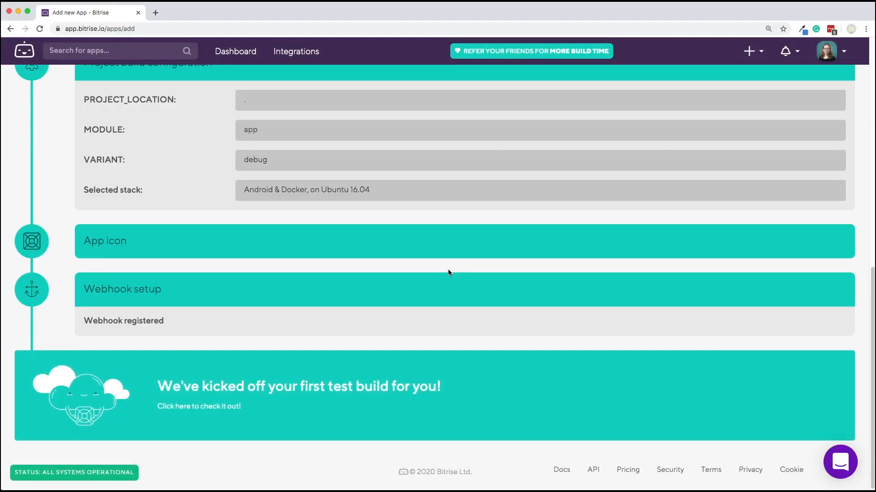
mouse_move(274, 397)
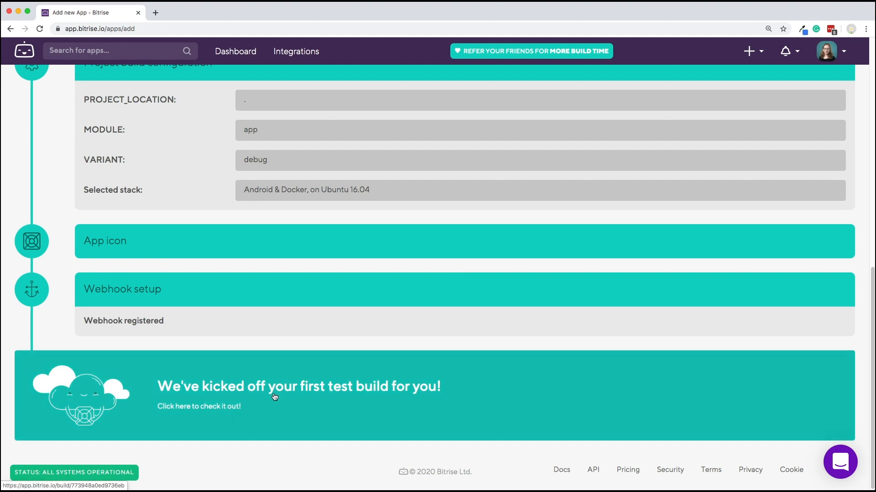
left_click(198, 407)
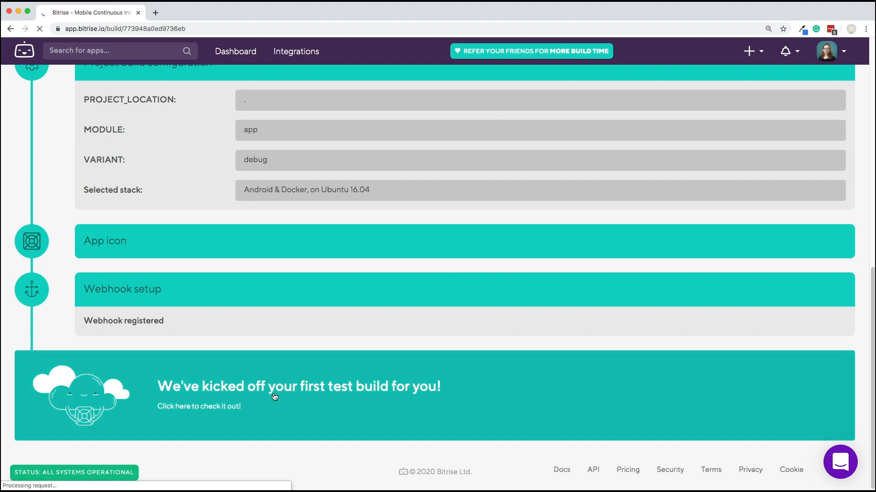